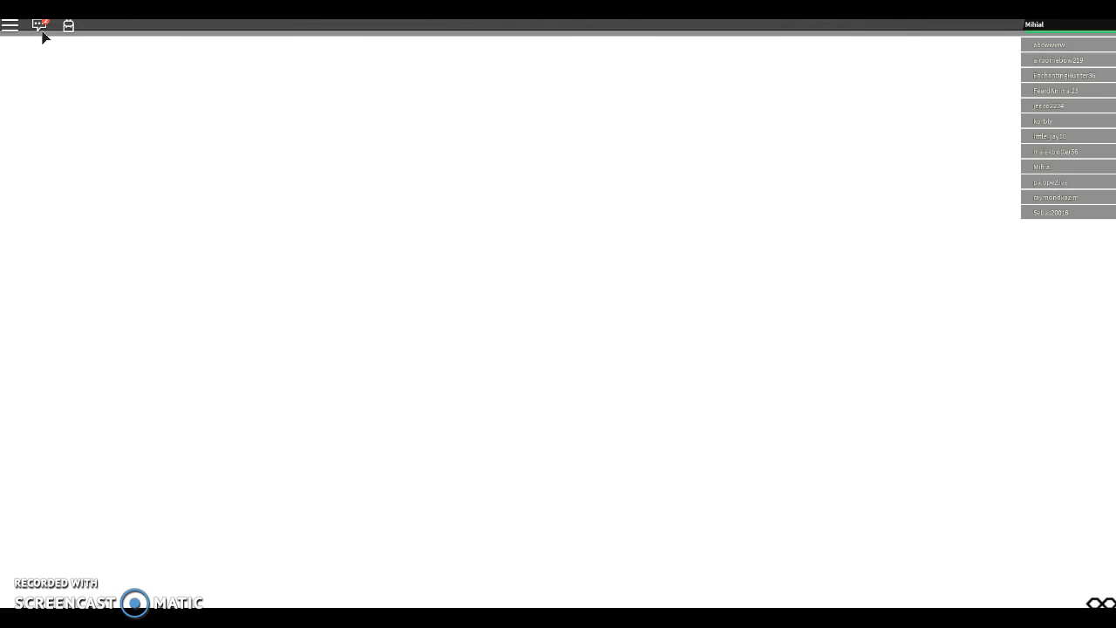
# Step: Wait for the game to load to the 'Re-do your Character' screen
pyautogui.click(40, 24)
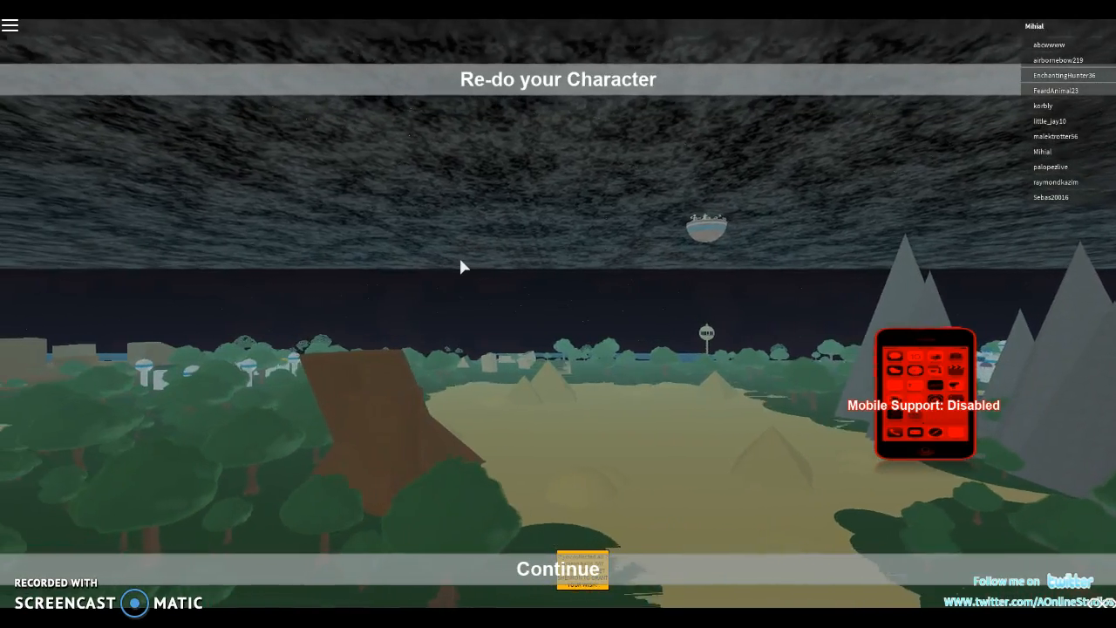
# Step: Continue into the world and buy Super Saiyan from the Ki Skills shop
pyautogui.click(558, 569)
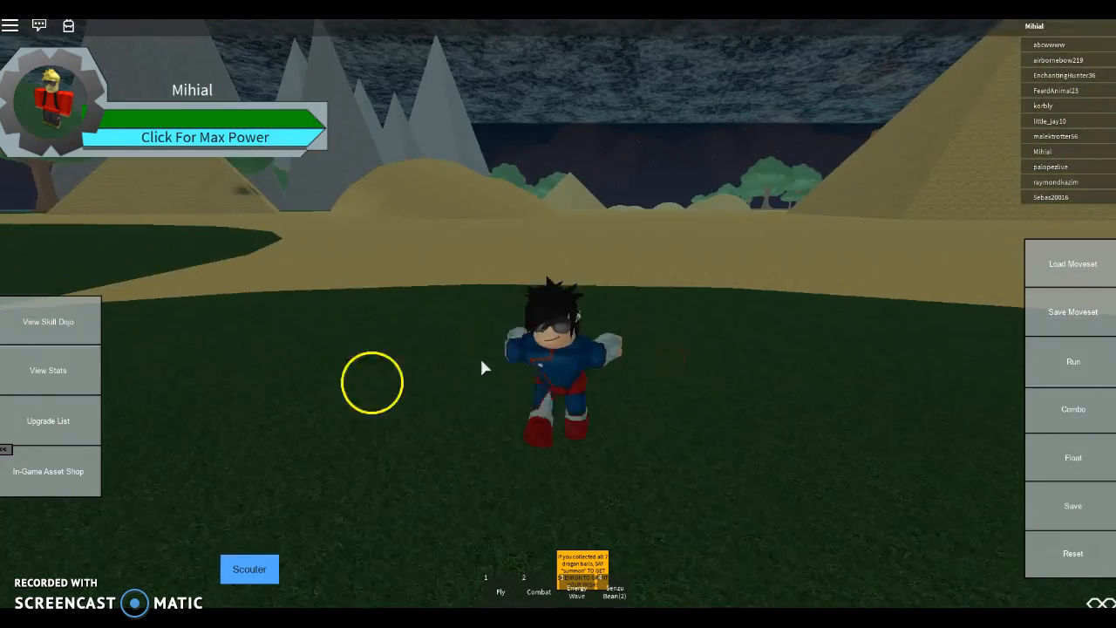
pyautogui.click(49, 321)
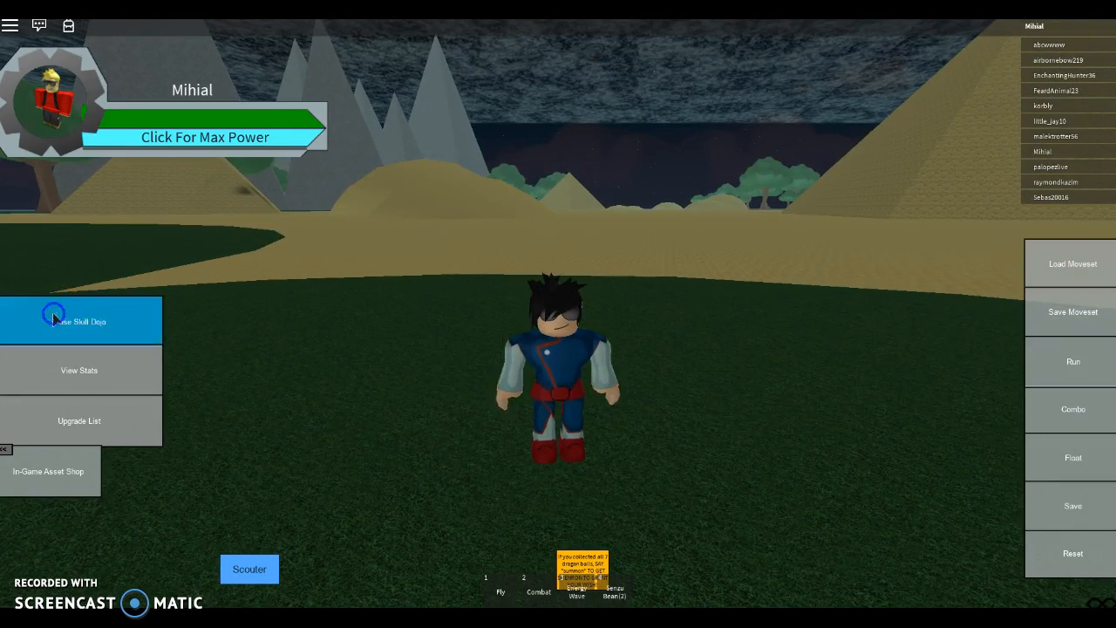
pyautogui.click(80, 321)
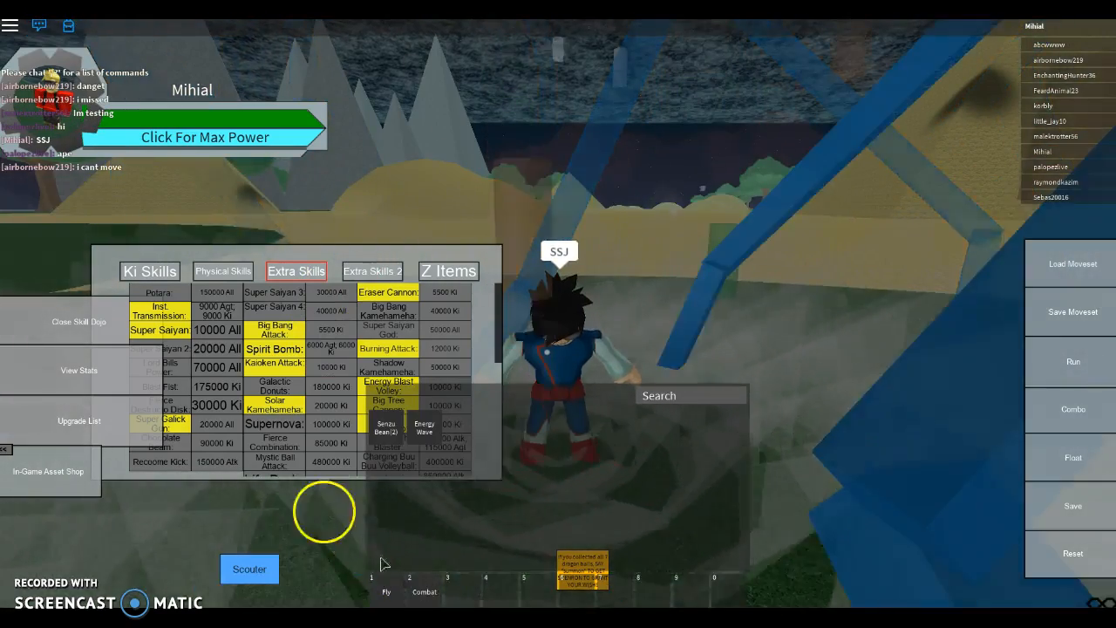
pyautogui.click(78, 321)
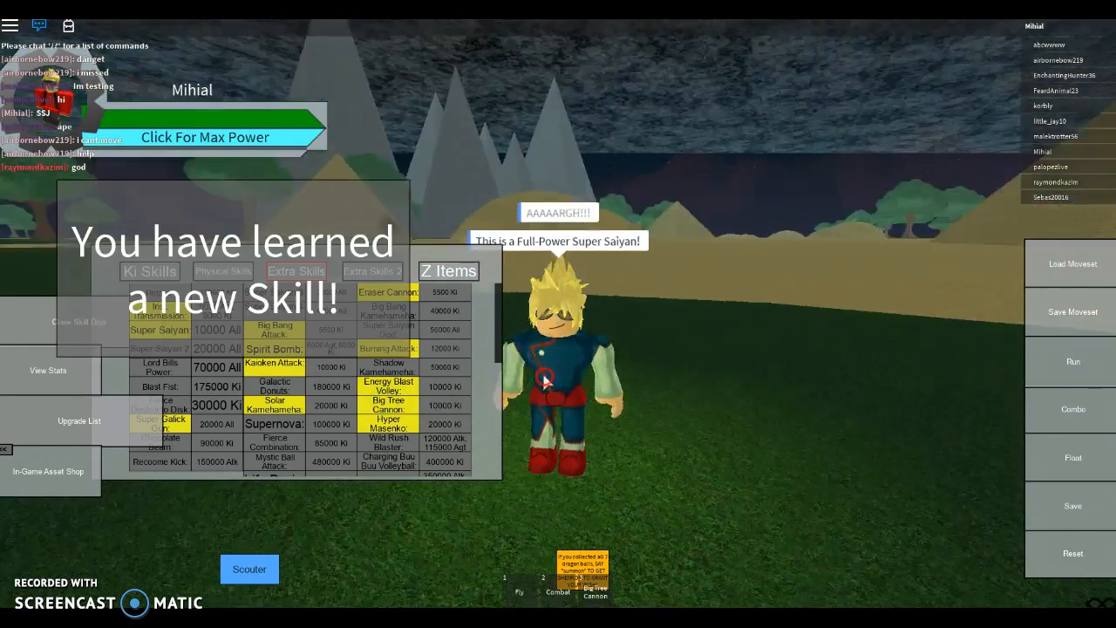
# Step: Browse the Upgrade List, close it, and learn Super Galick Gun from the skill table
pyautogui.click(79, 420)
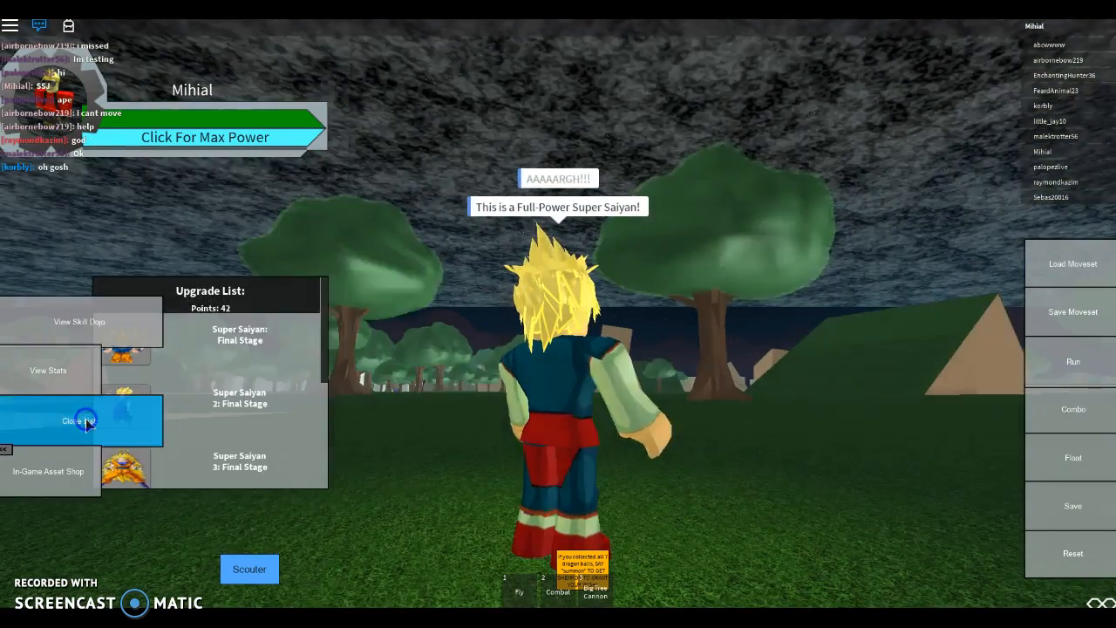
pyautogui.scroll(-3)
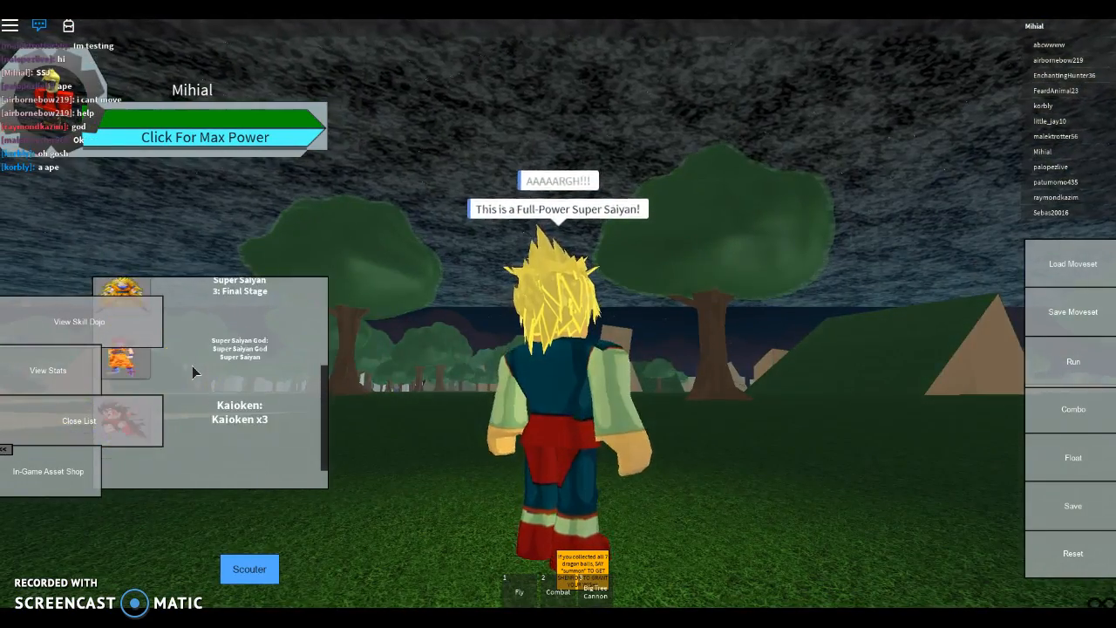
pyautogui.click(79, 321)
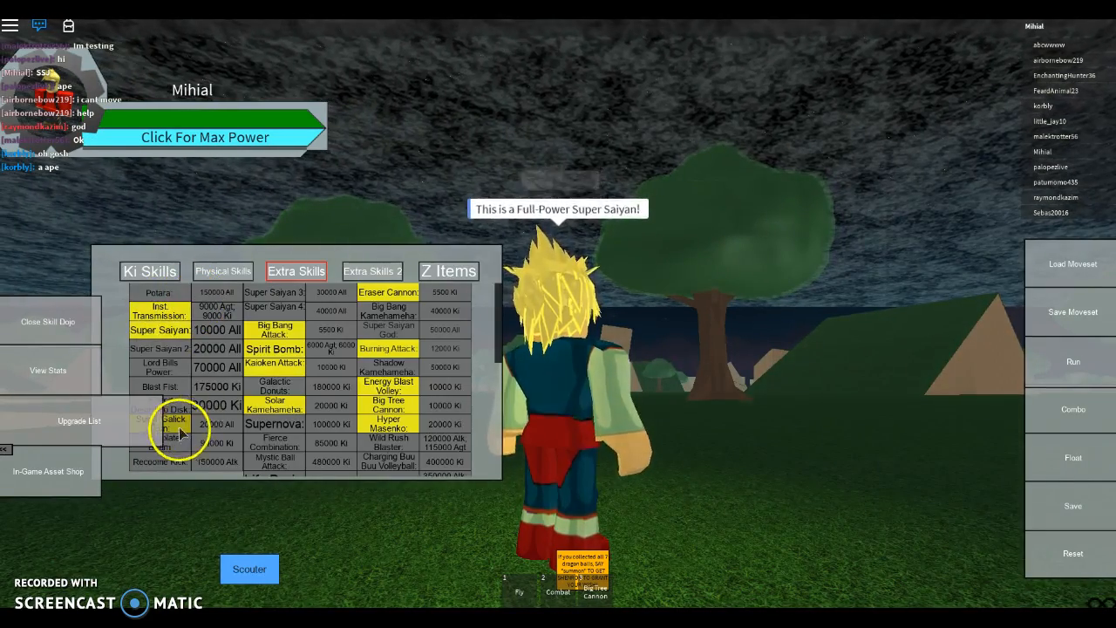
pyautogui.click(175, 419)
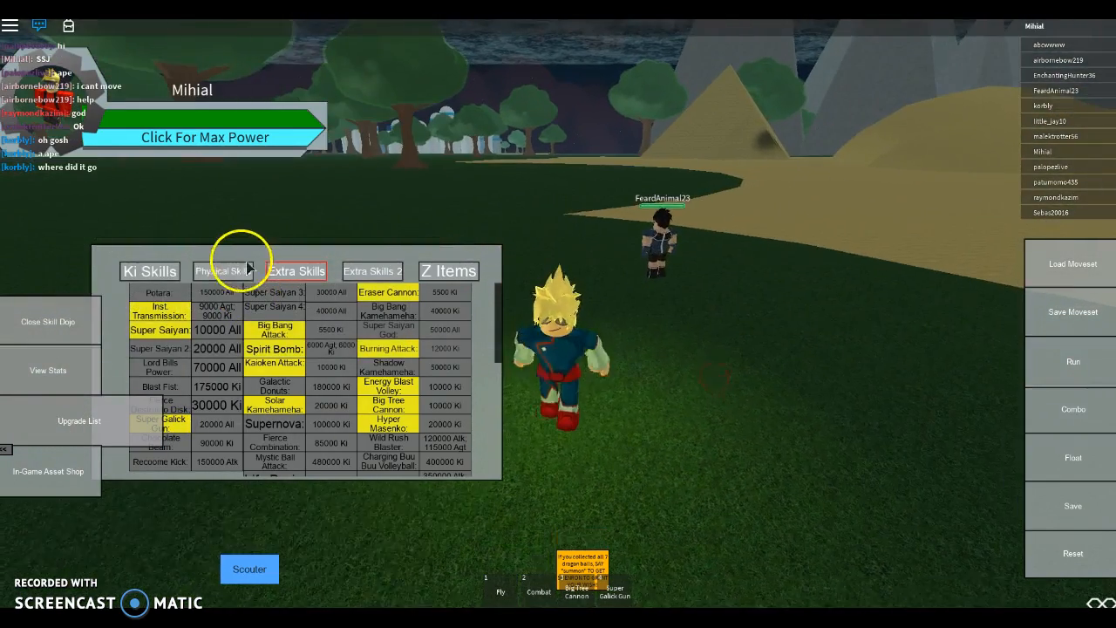
# Step: Buy physical moves including Dragon Throw and Super Assault Combo from the Physical Skills shop
pyautogui.click(221, 272)
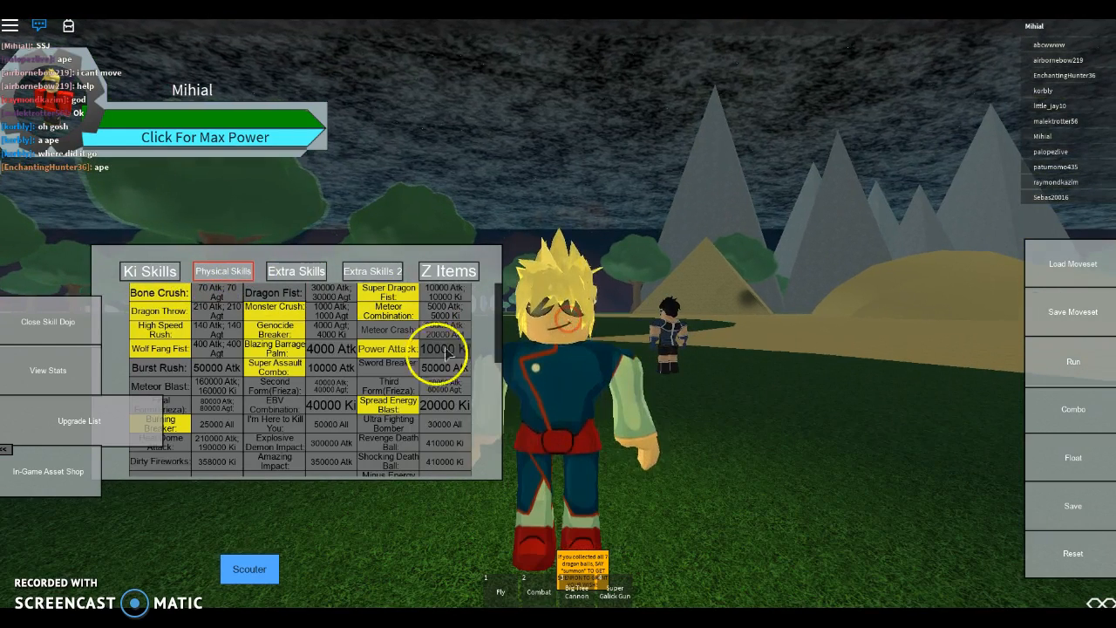
pyautogui.moveTo(404, 408)
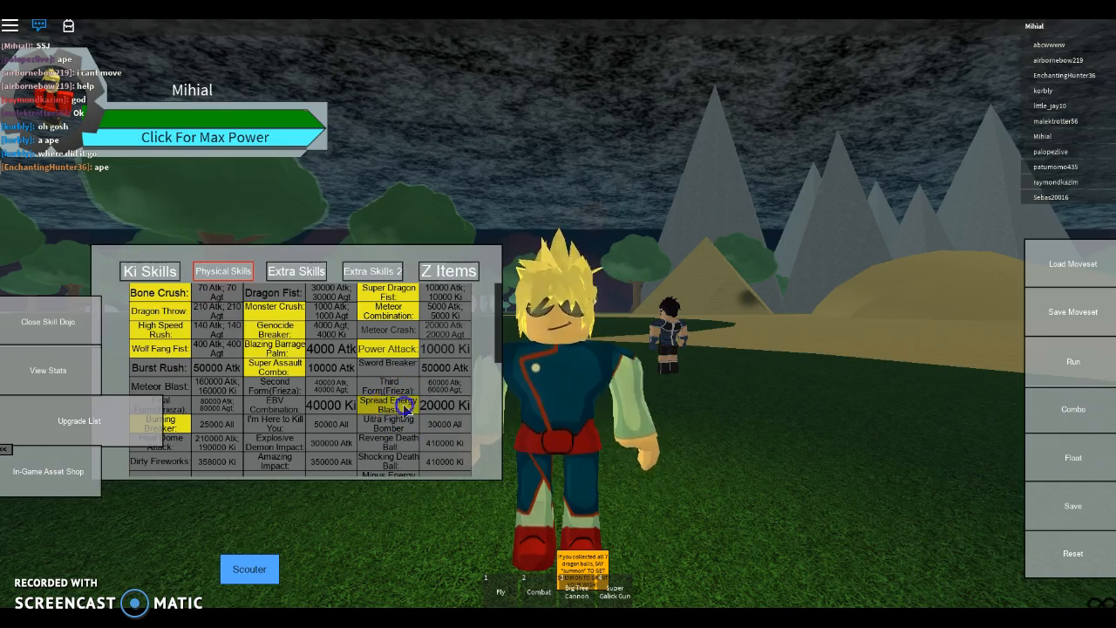
pyautogui.click(387, 405)
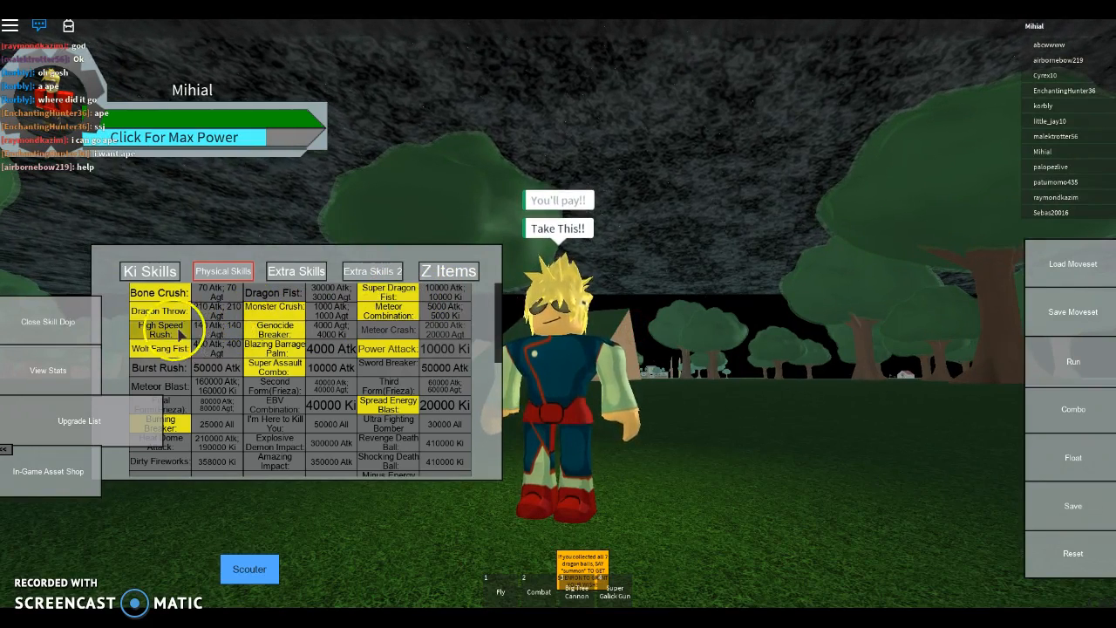
pyautogui.click(274, 366)
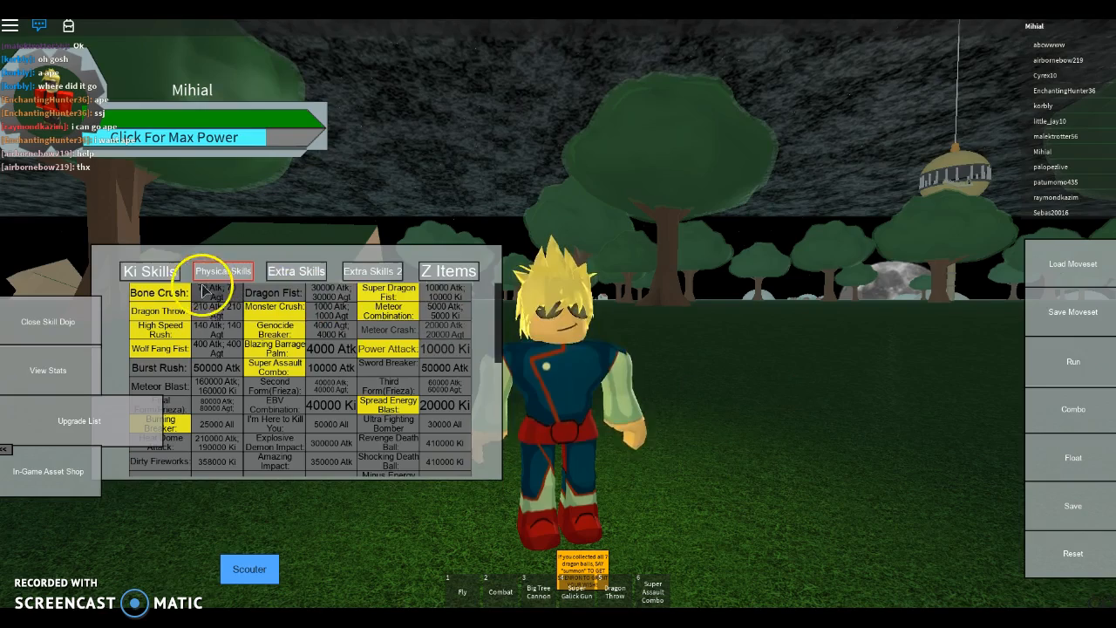
# Step: Buy Final Flash, Grand Smasher, Energy Blast and Death Beam across Ki and Extra Skills, then close Skill Ops
pyautogui.click(150, 272)
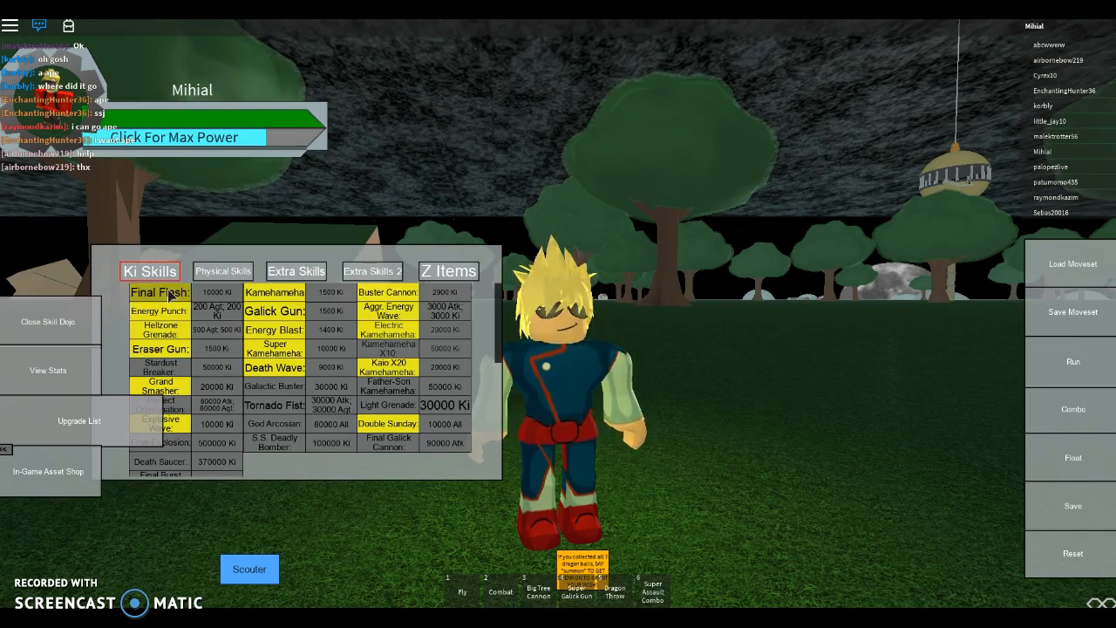
pyautogui.click(158, 293)
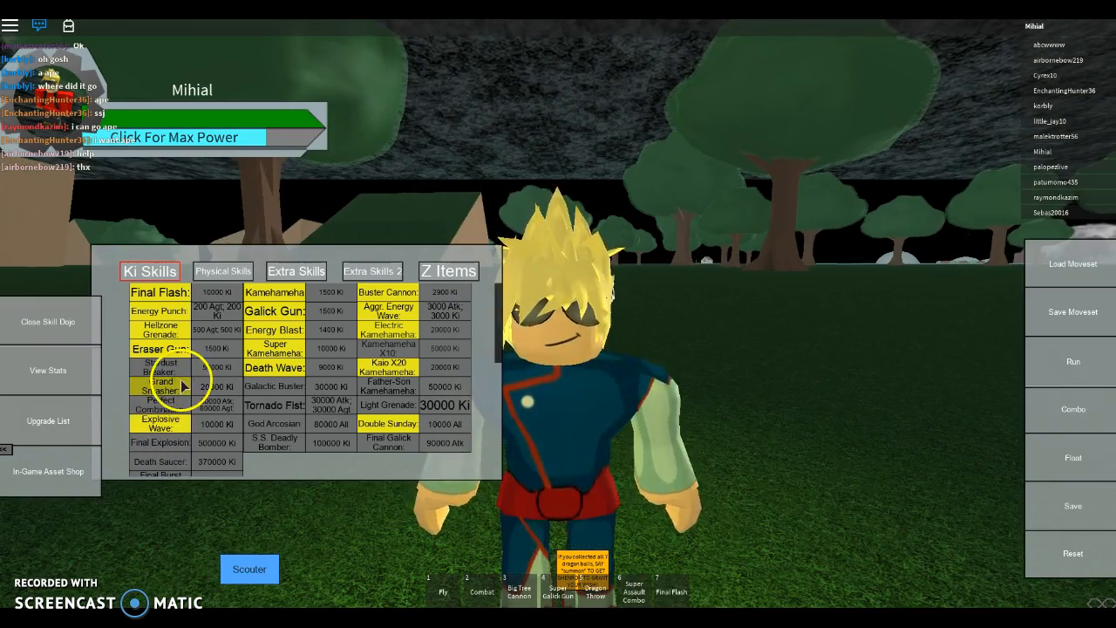
pyautogui.click(160, 384)
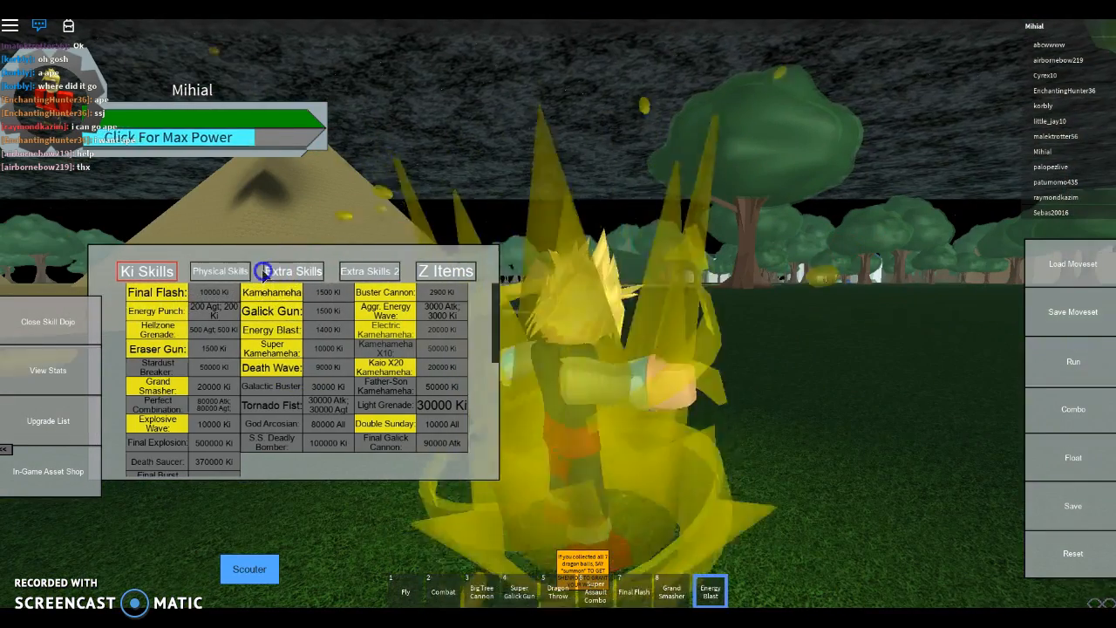
pyautogui.click(368, 270)
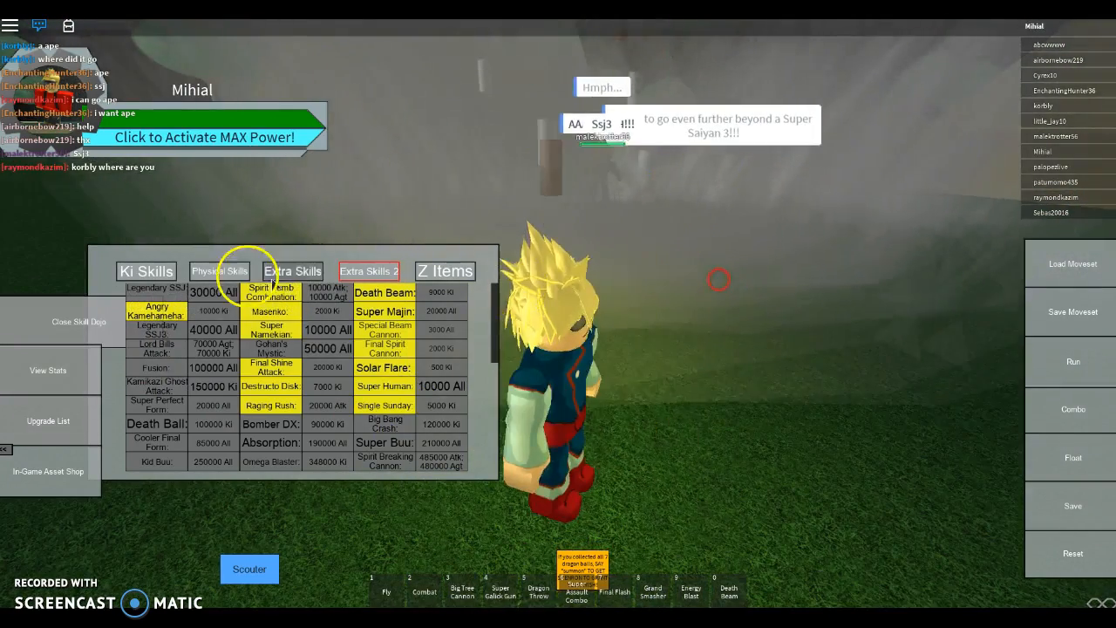
pyautogui.click(79, 321)
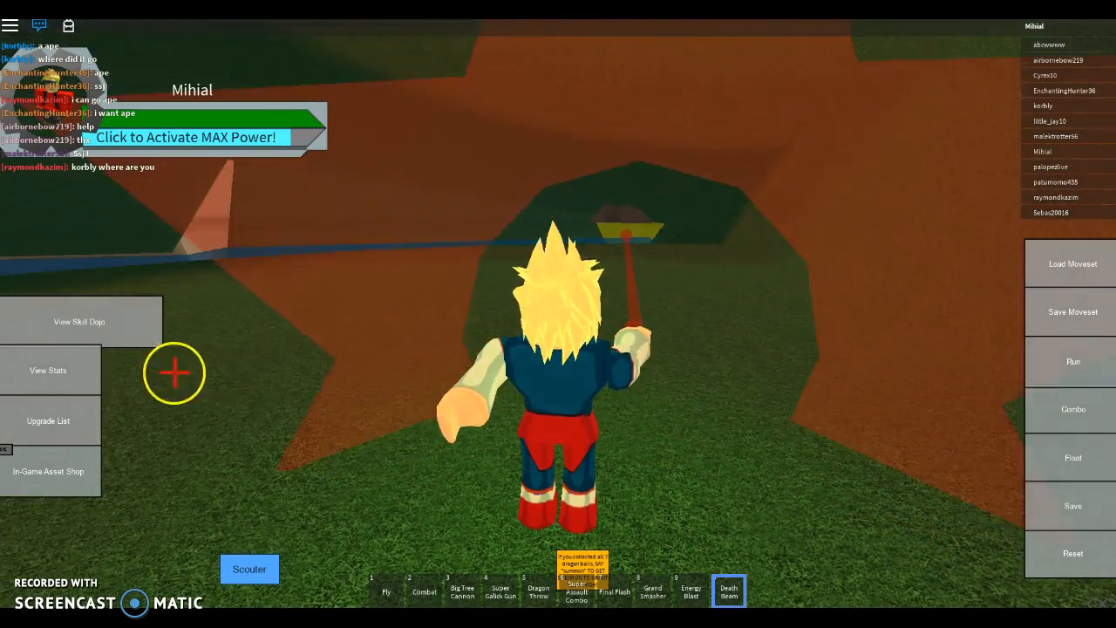
# Step: Show the stats panel (Attack 26541) and start flying with Fly from the hotbar
pyautogui.click(47, 370)
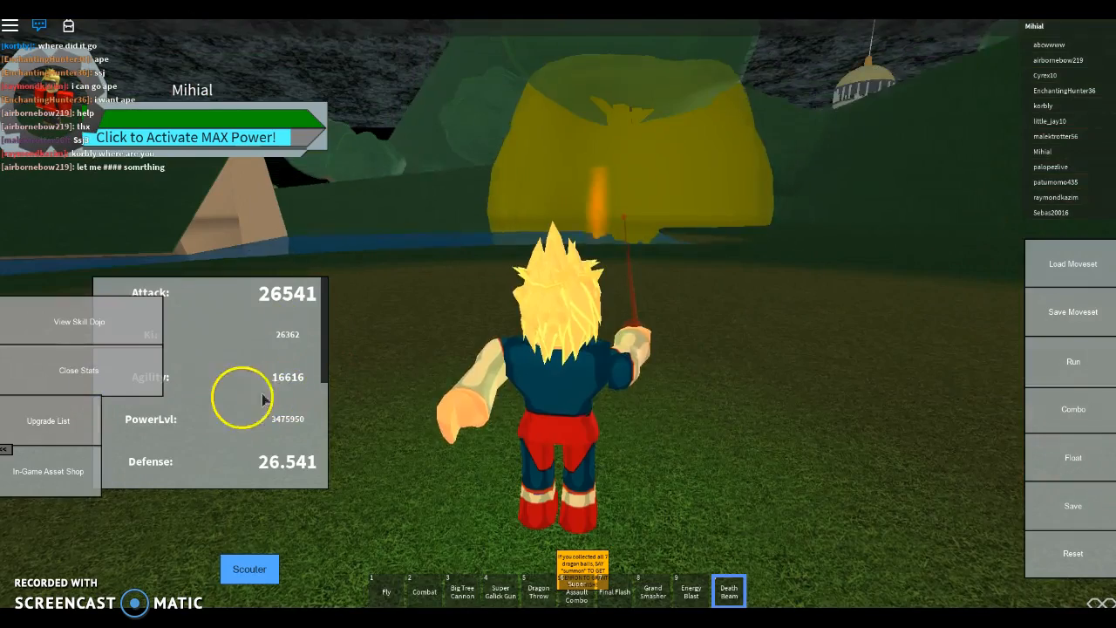
pyautogui.click(185, 136)
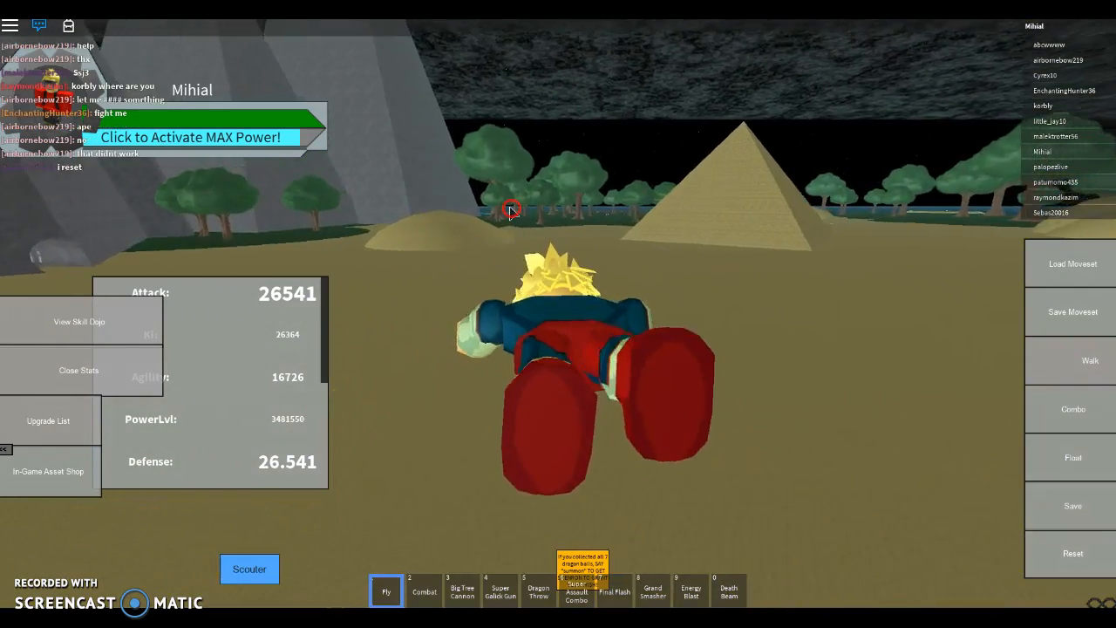
# Step: Fire attacks at a nearby player, then browse and close the Skill Dojo list after respawning in new armour
pyautogui.click(191, 136)
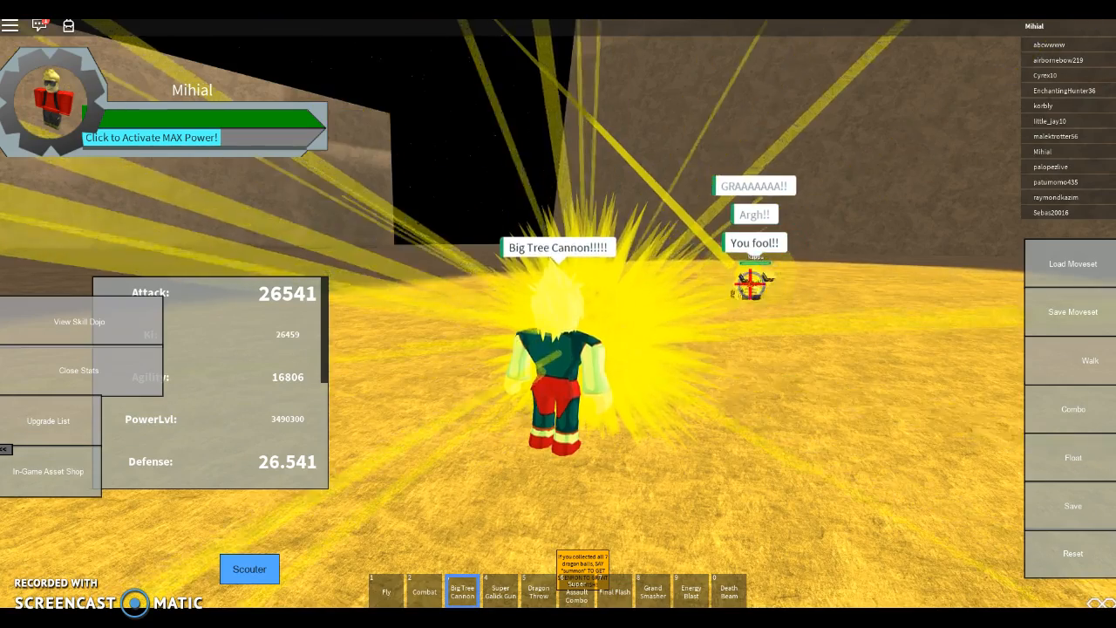
pyautogui.click(499, 589)
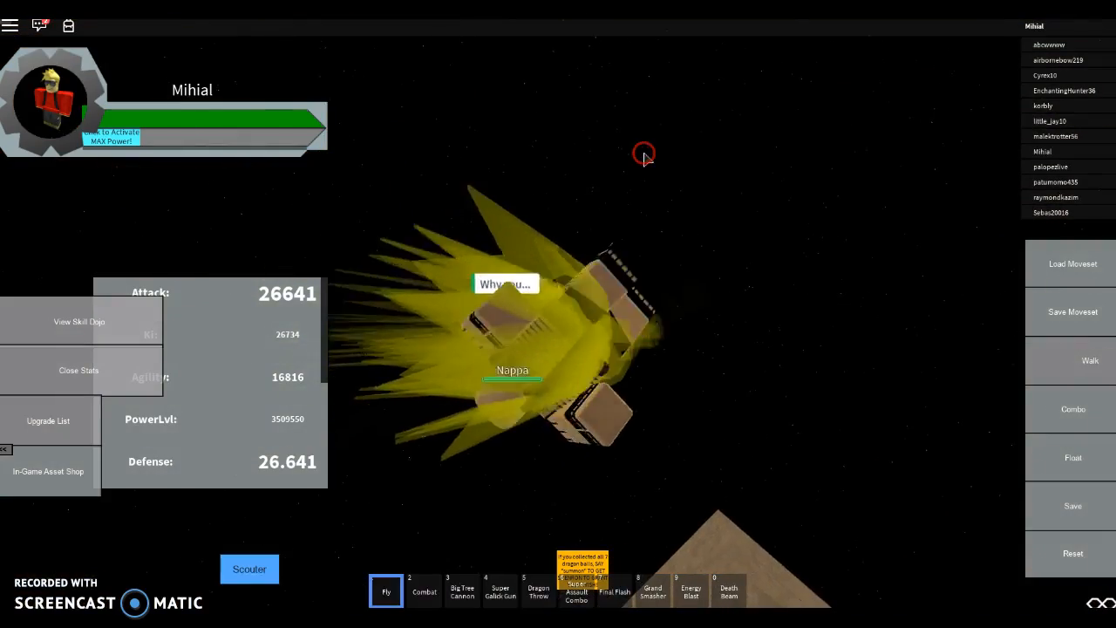
pyautogui.click(729, 589)
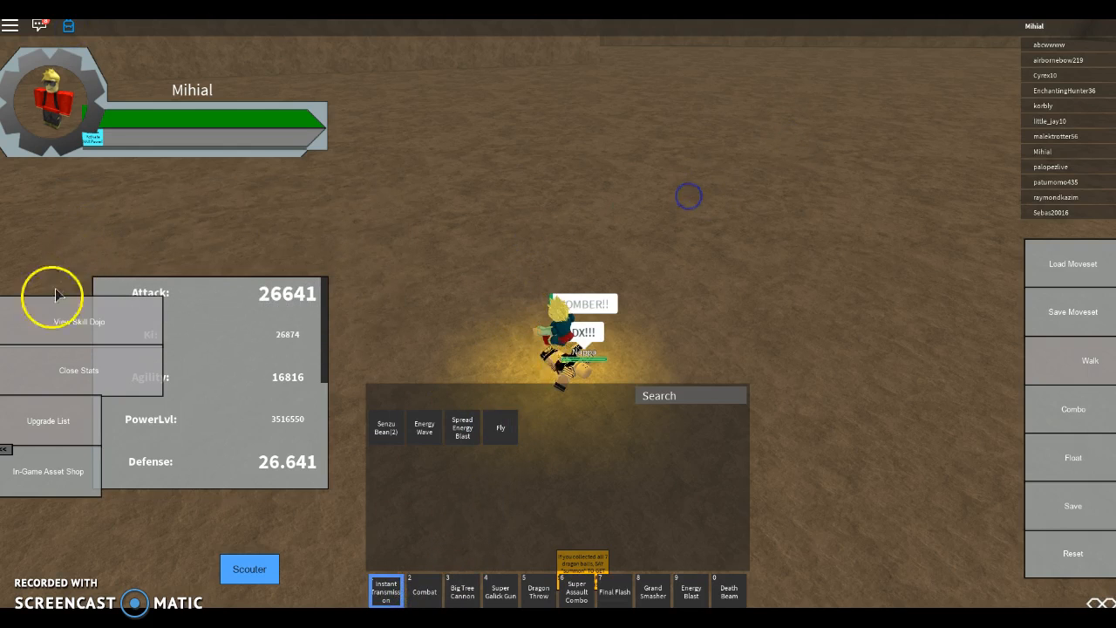
pyautogui.click(81, 321)
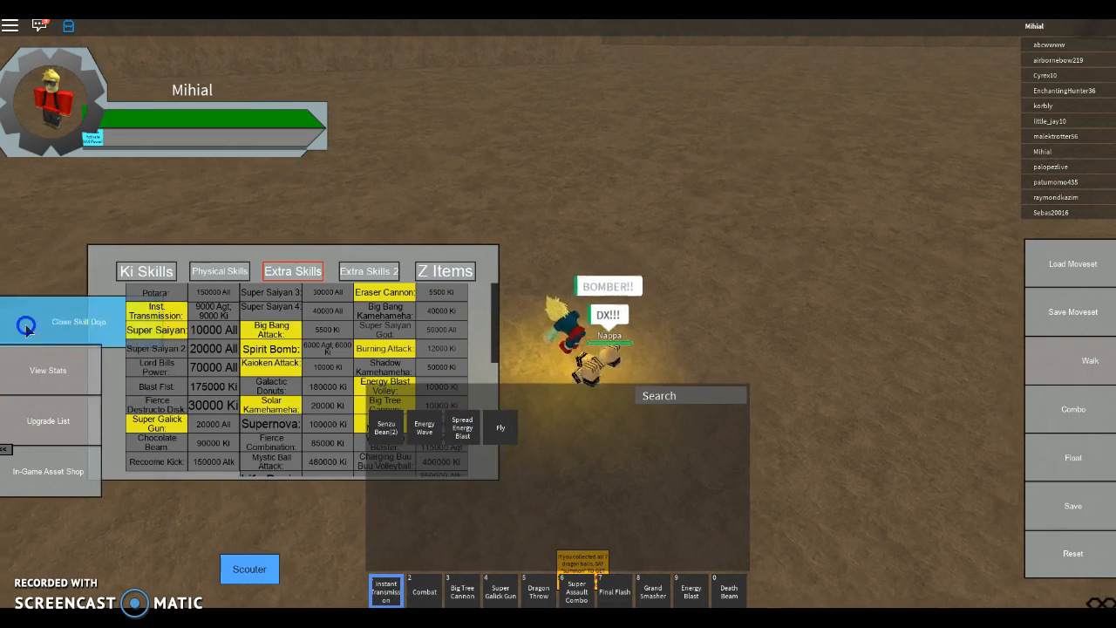
pyautogui.click(79, 321)
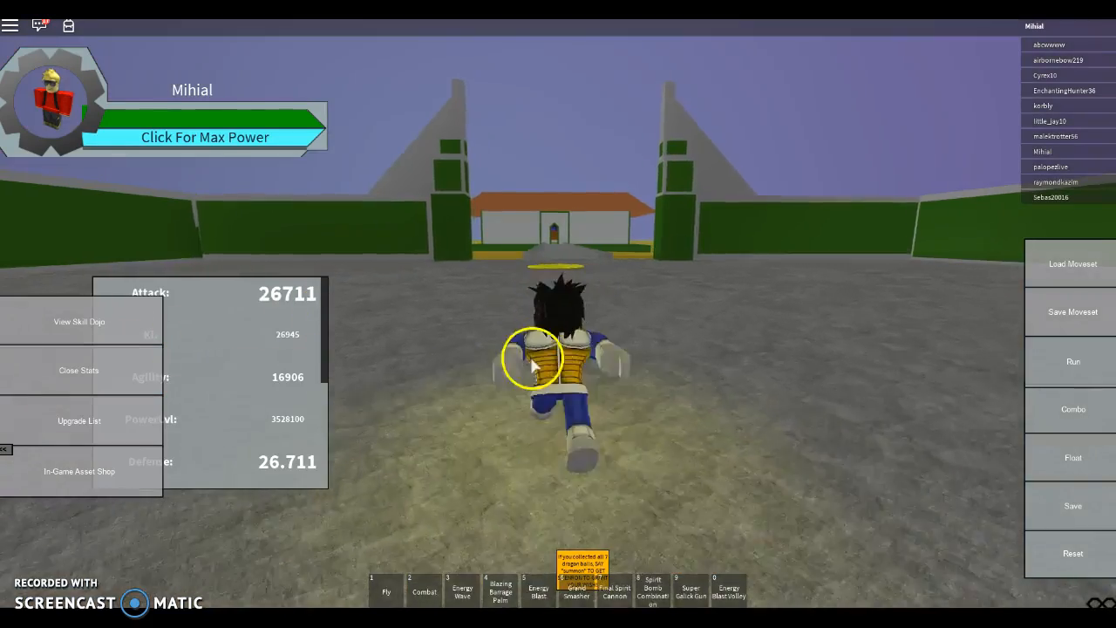
# Step: Fly across the map to the grassy field and fire an Energy Wave
pyautogui.click(385, 592)
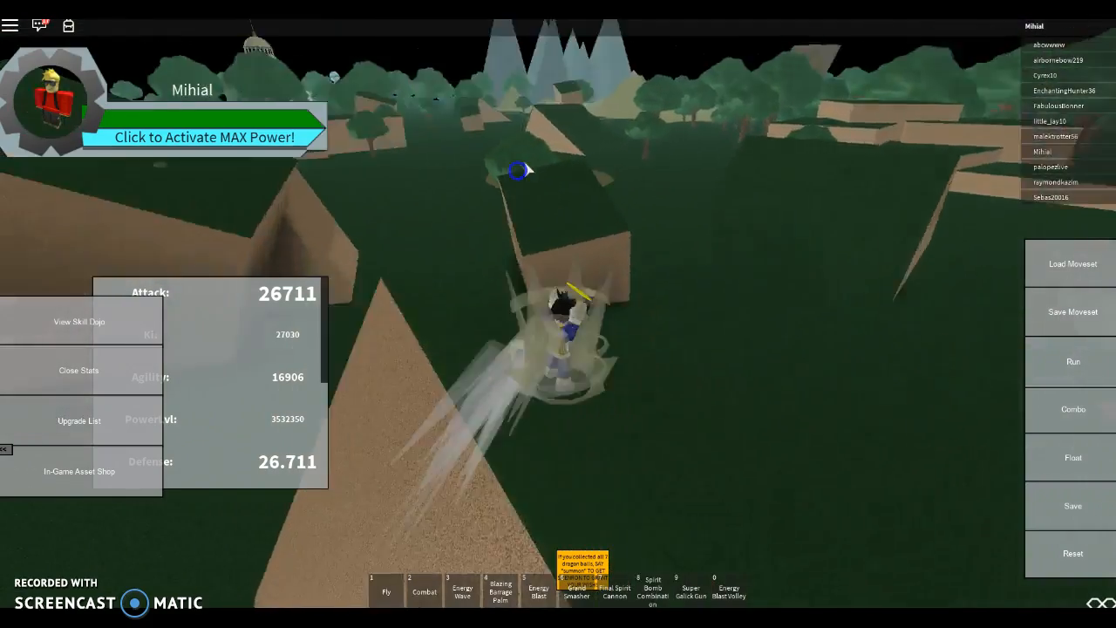
pyautogui.click(385, 589)
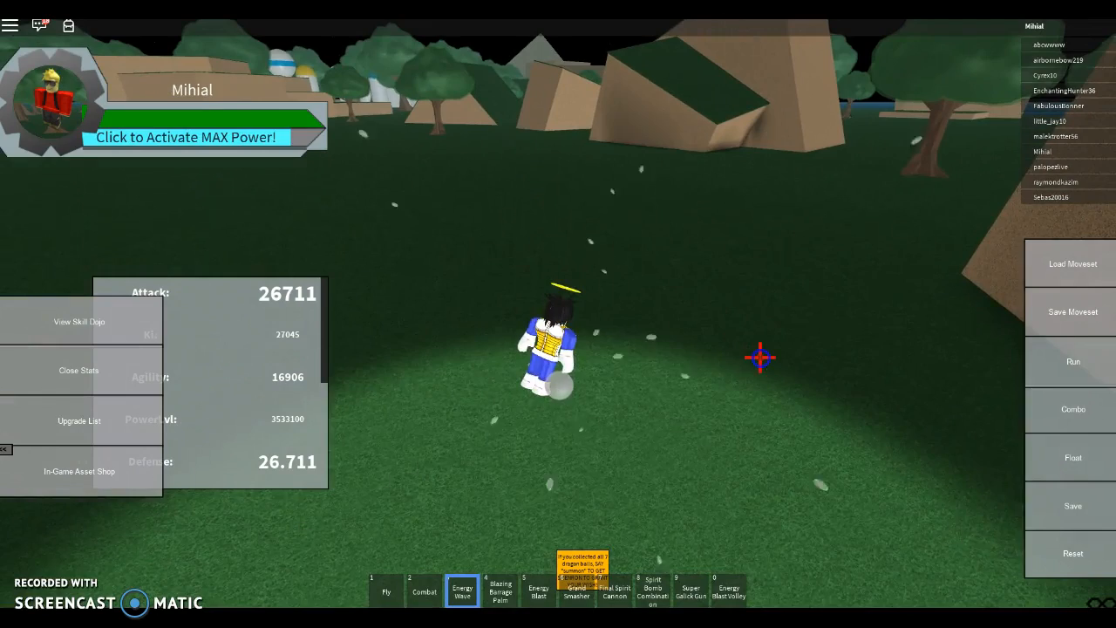
pyautogui.click(576, 589)
pyautogui.write('CAN')
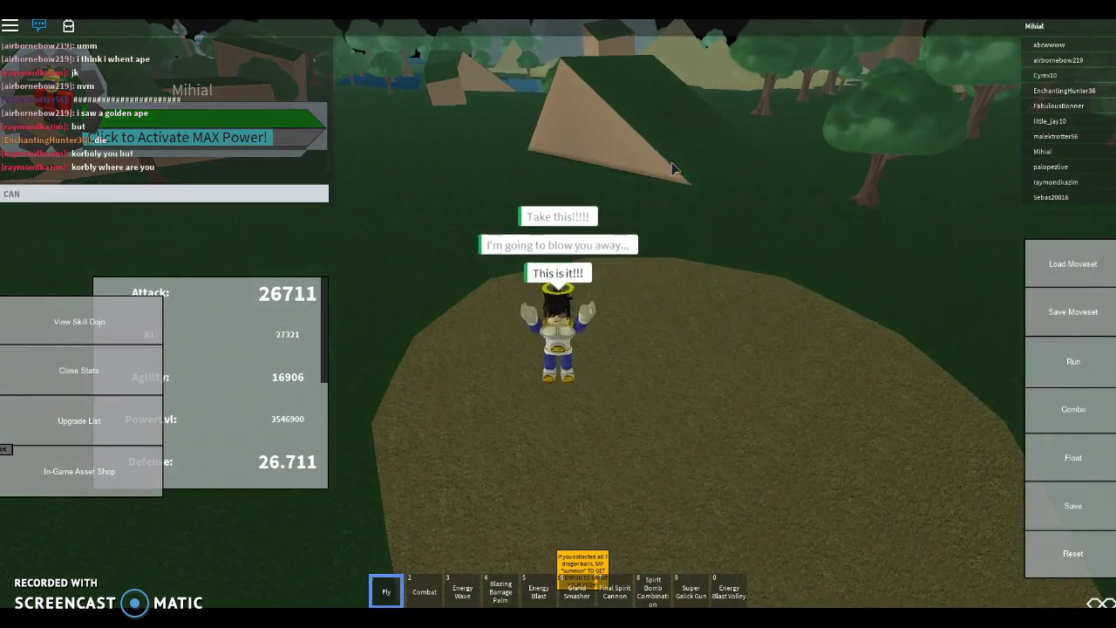
# Step: Ask in chat to test a move on someone strong ('I TETS A MOIV ... some1 at')
pyautogui.write('I TETS A MOIV')
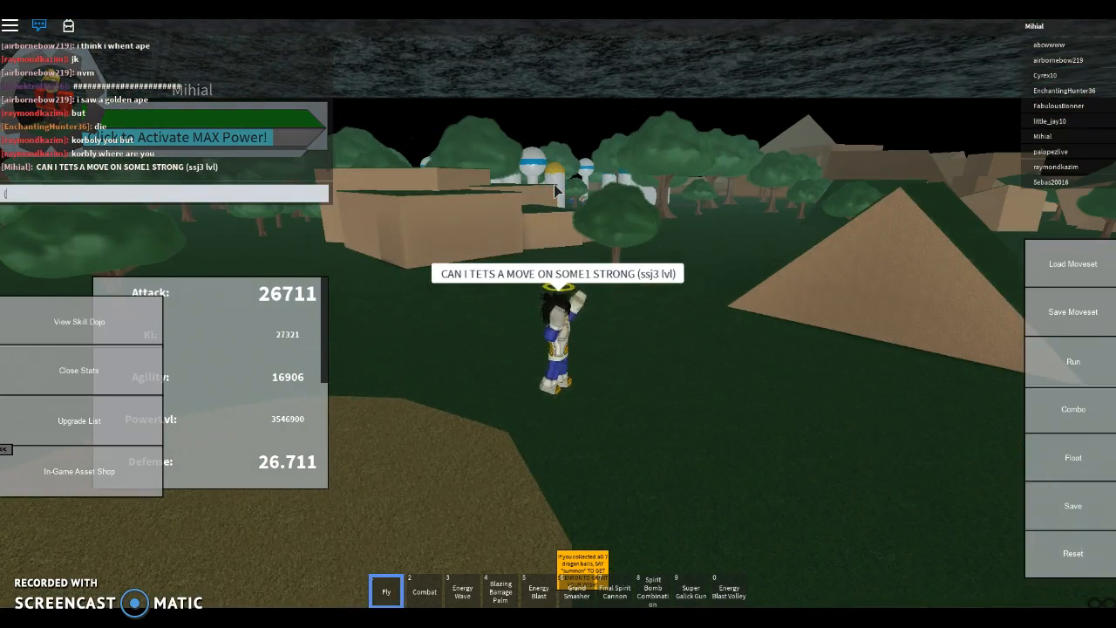
pyautogui.write('some1 at')
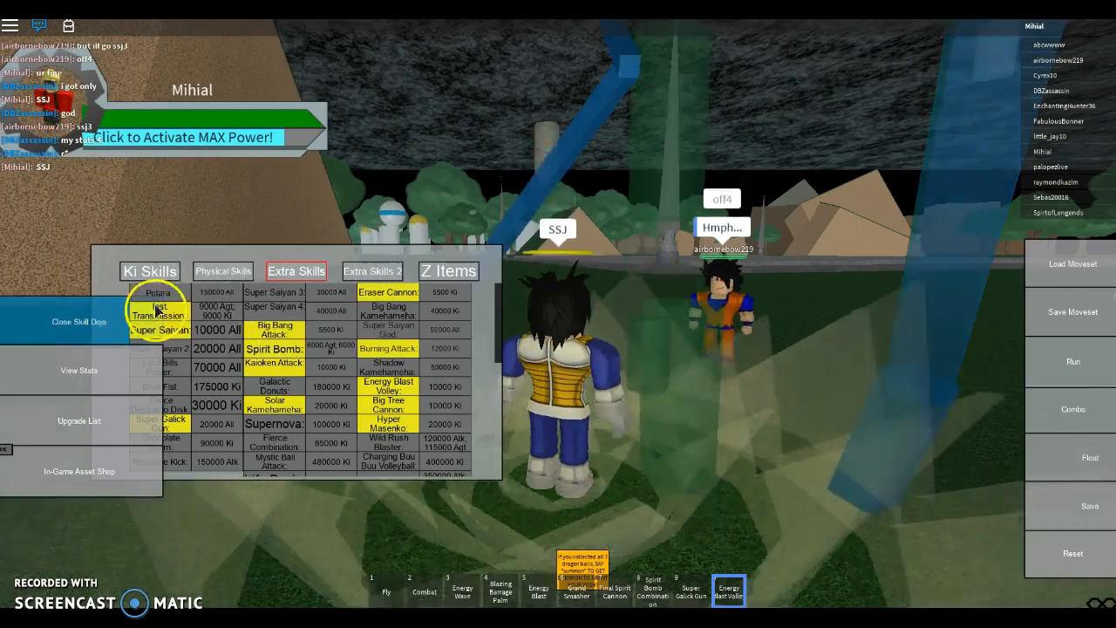
# Step: Choose Super Saiyan from the Ki Skills table beside the other player
pyautogui.click(79, 321)
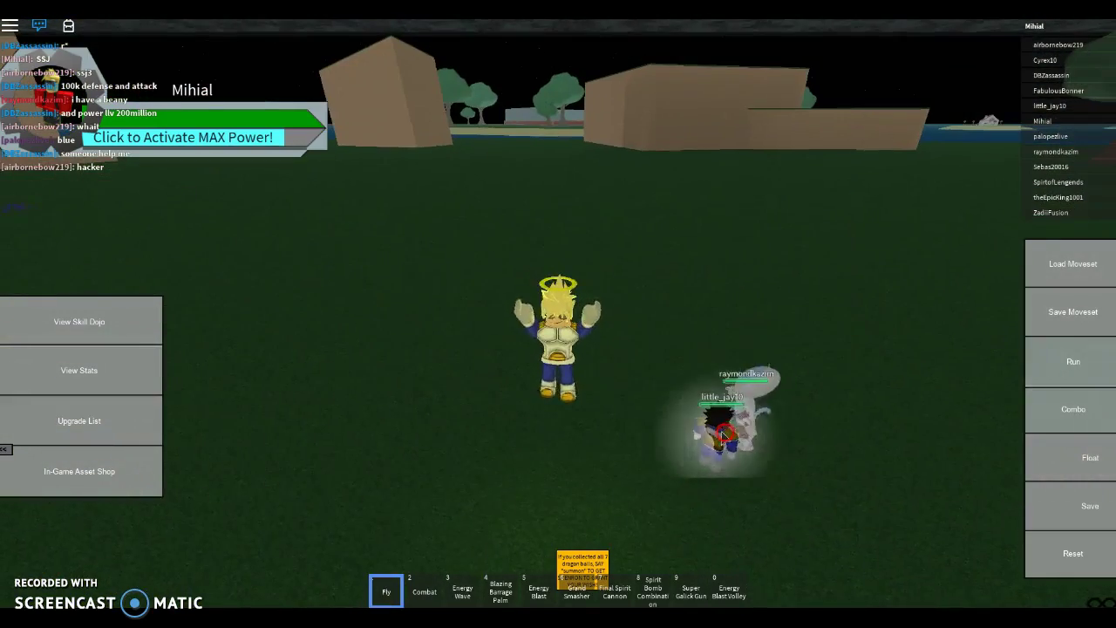
# Step: Transform to Super Saiyan and unleash a powered-up blast at the nearby players
pyautogui.click(539, 590)
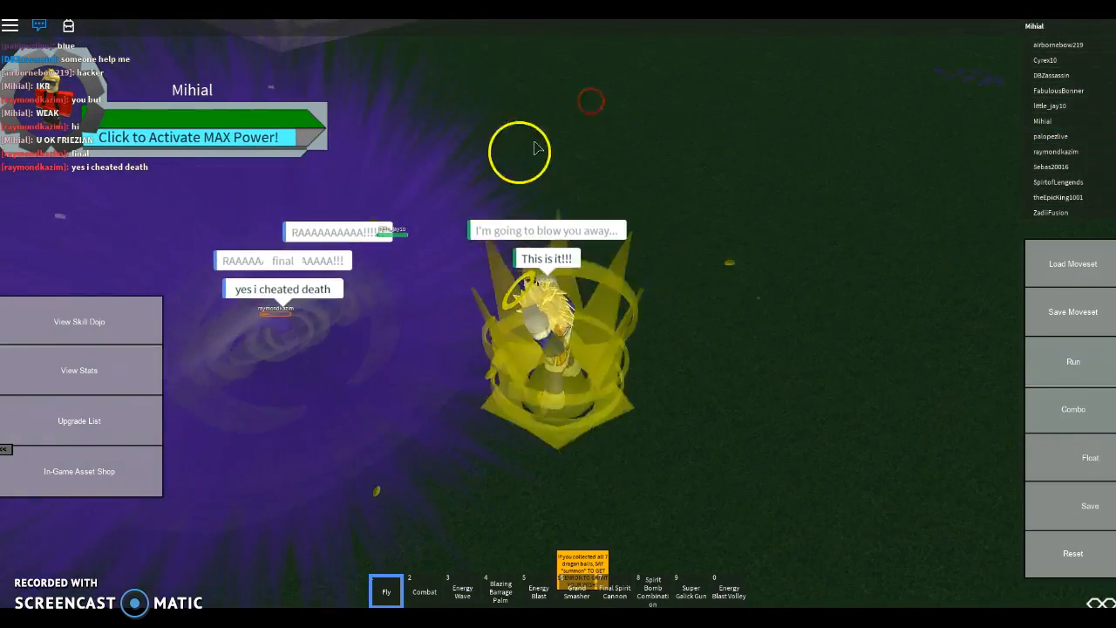
pyautogui.click(460, 590)
pyautogui.write('ssj')
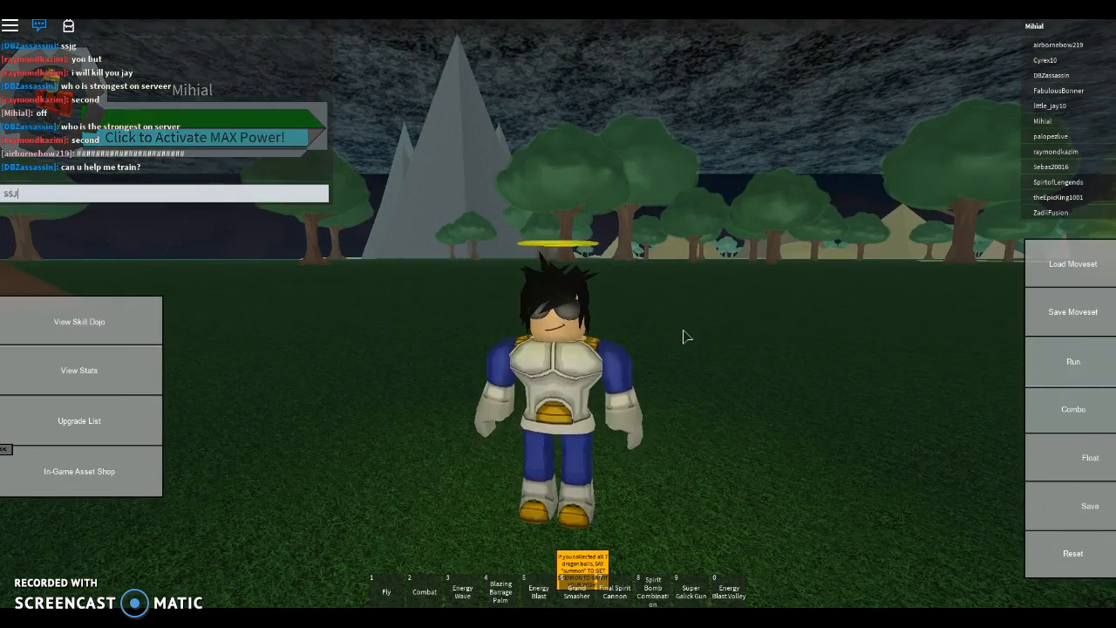
# Step: Send the ssj chat message, transform to Full-Power Super Saiyan and show stats (about 27,781 attack)
pyautogui.press('Return')
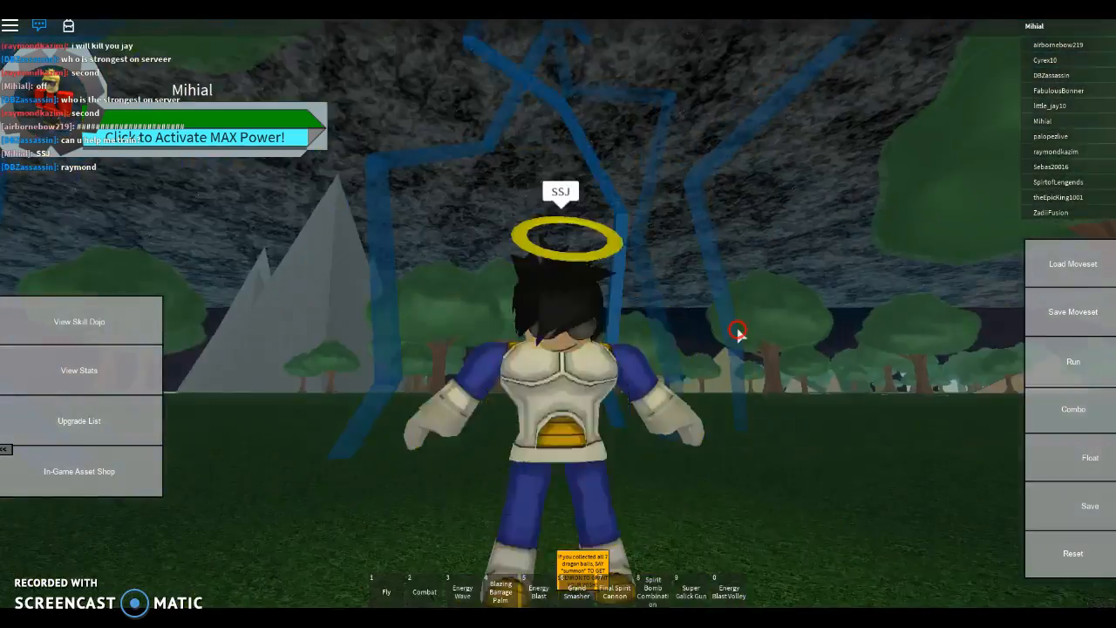
pyautogui.click(193, 136)
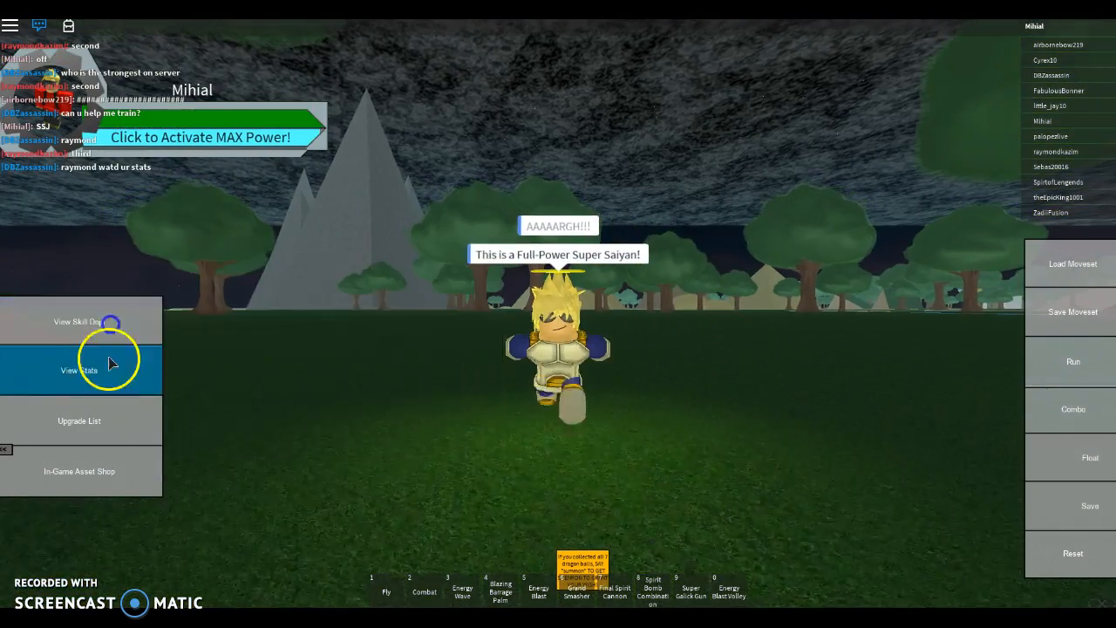
pyautogui.click(78, 370)
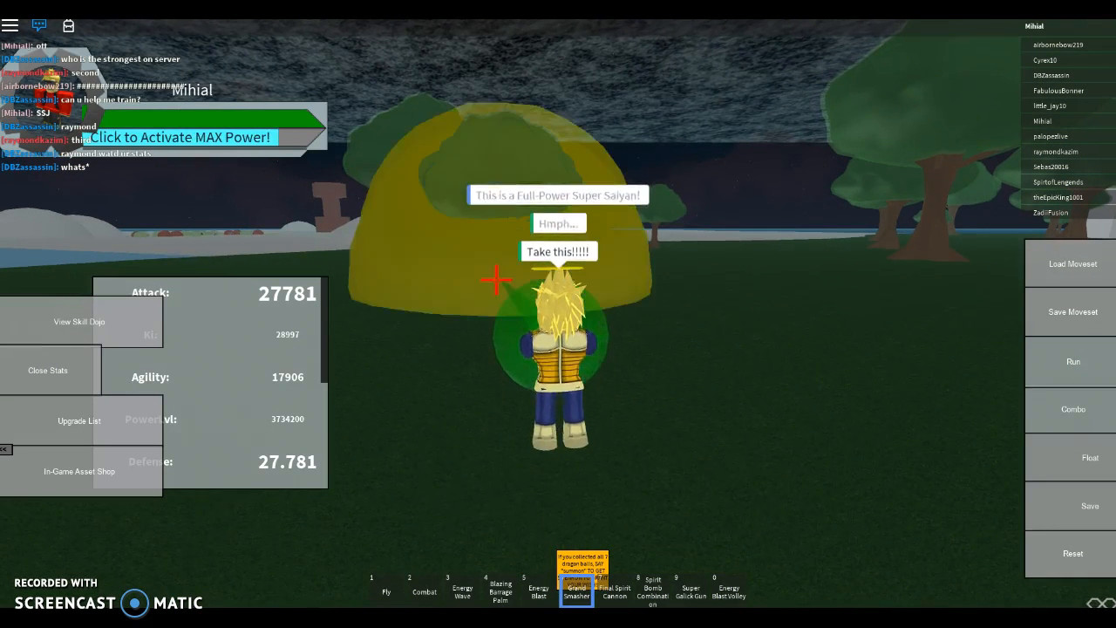
# Step: Browse the Skill Dojo's Ki, Physical and Extra Skills pages, then close it and fly off
pyautogui.click(79, 321)
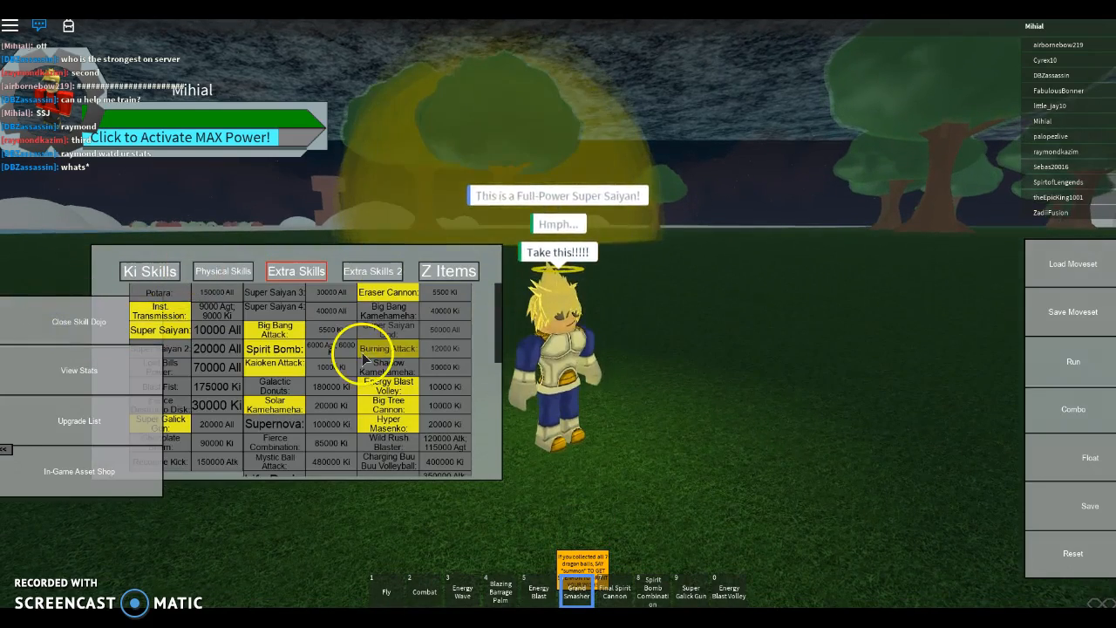
pyautogui.click(148, 271)
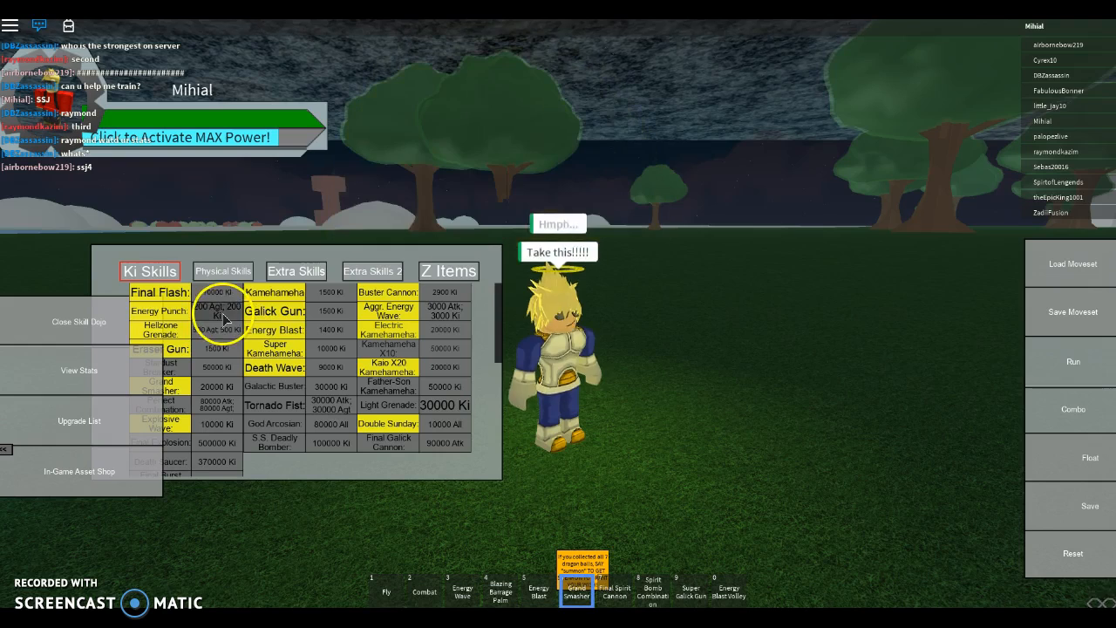
pyautogui.click(374, 272)
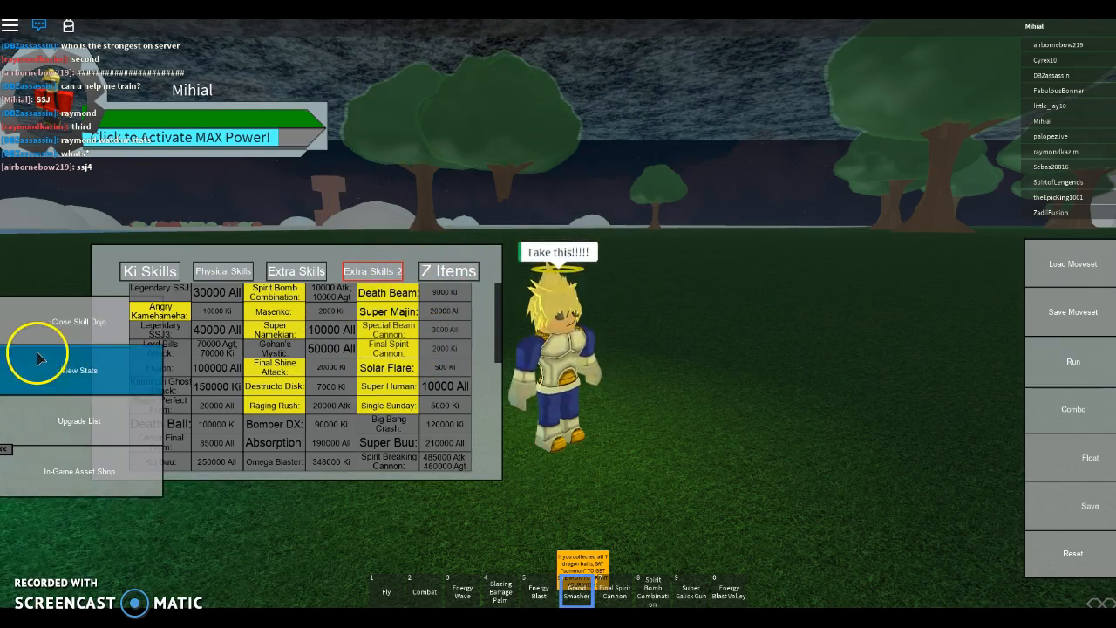
pyautogui.click(78, 321)
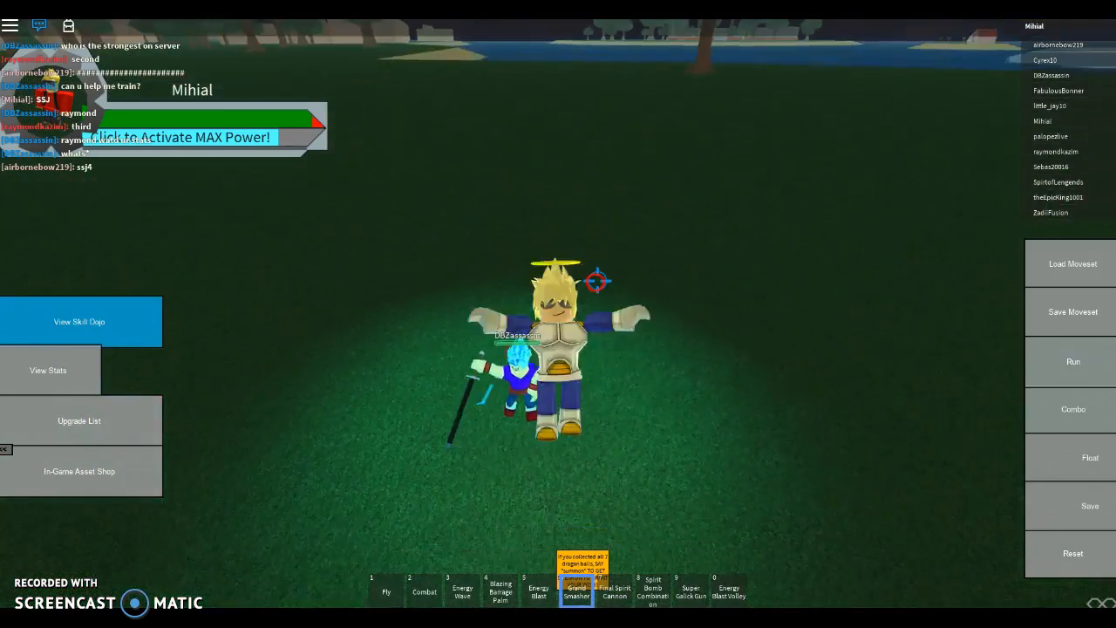
pyautogui.click(385, 591)
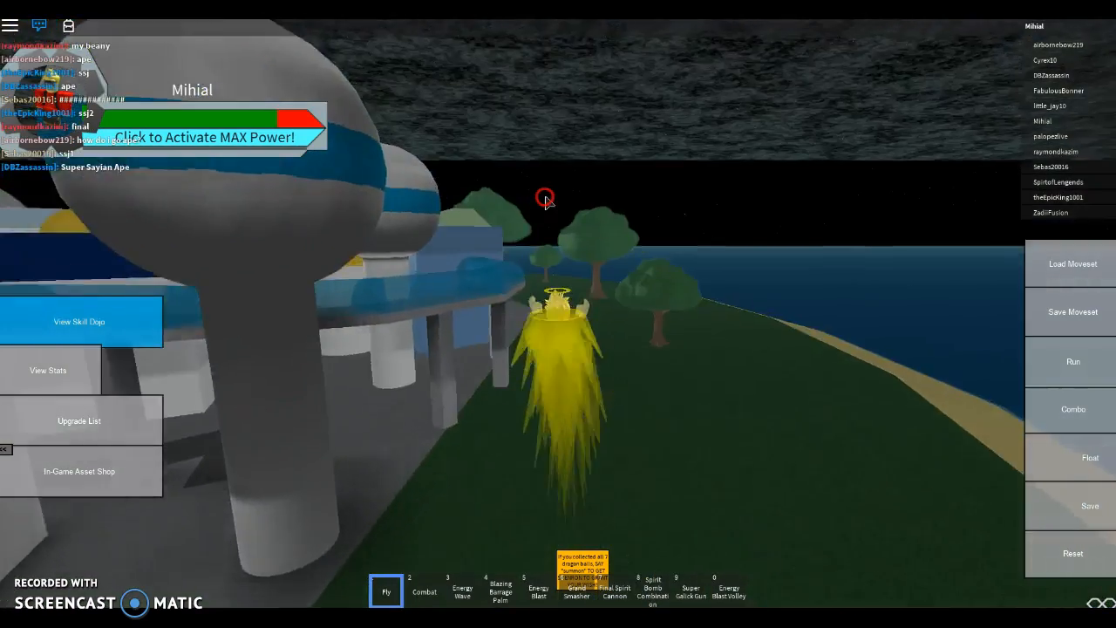
pyautogui.moveTo(544, 197)
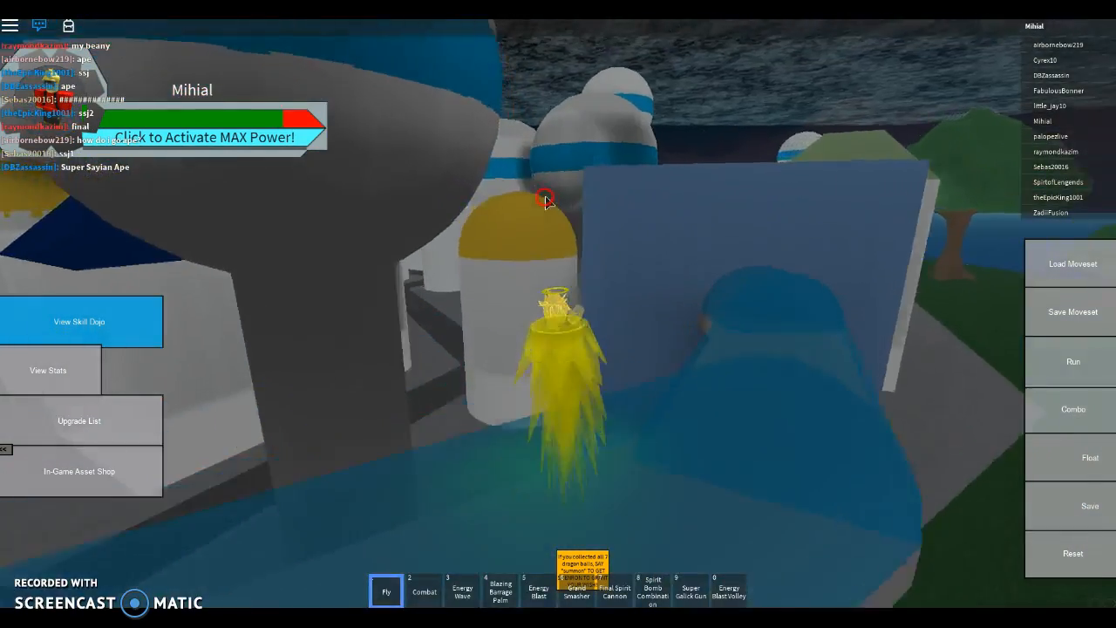